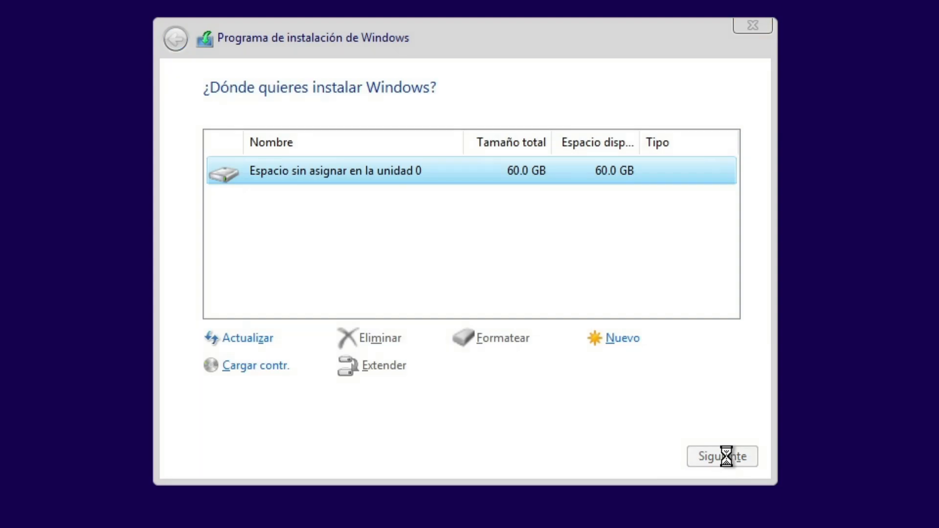
Install Windows onto the unallocated 60 GB disk and let setup finish to the RisenOS desktop
click(722, 456)
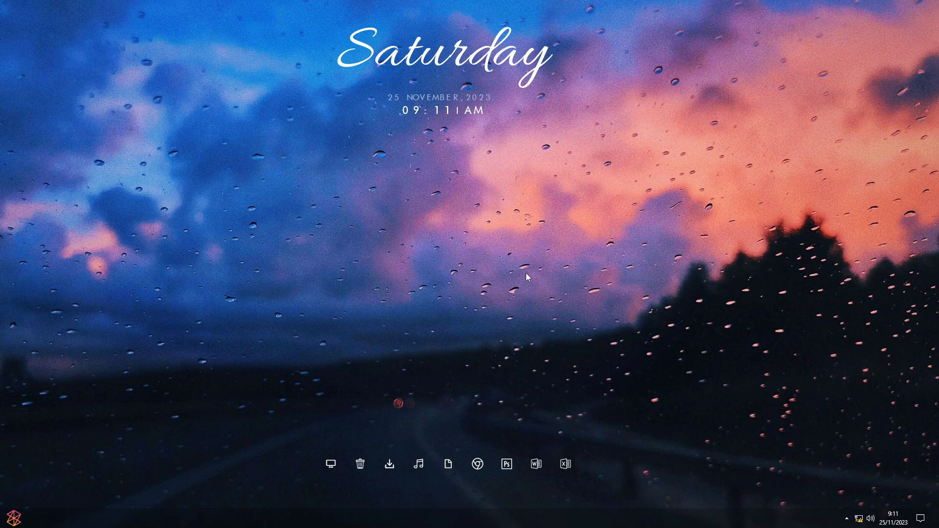
Search winver from Start to read the About Windows dialog (1809, build 17763.1, Enterprise LTSC)
click(13, 517)
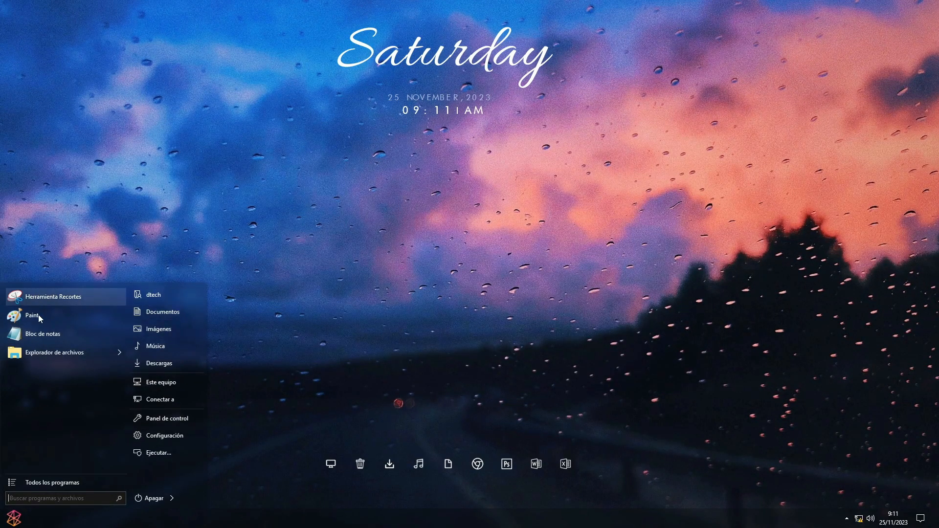
click(490, 252)
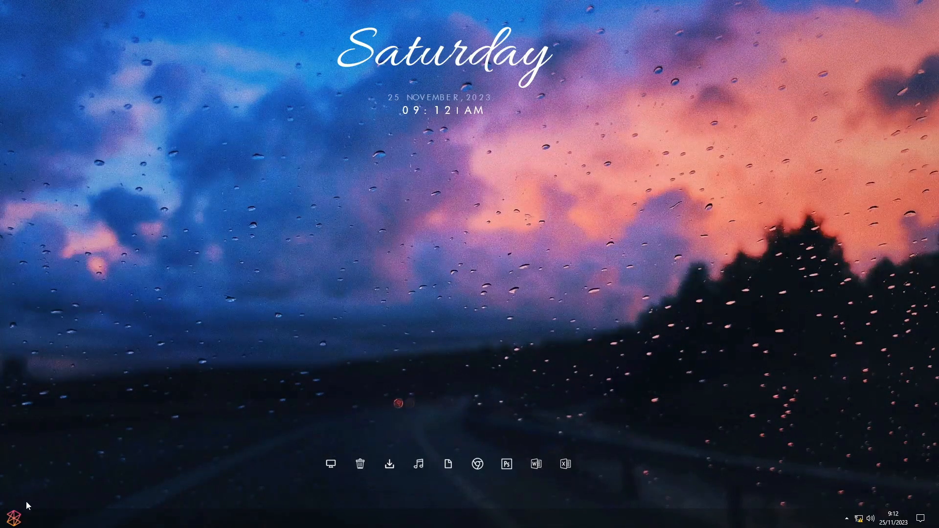
text(wi)
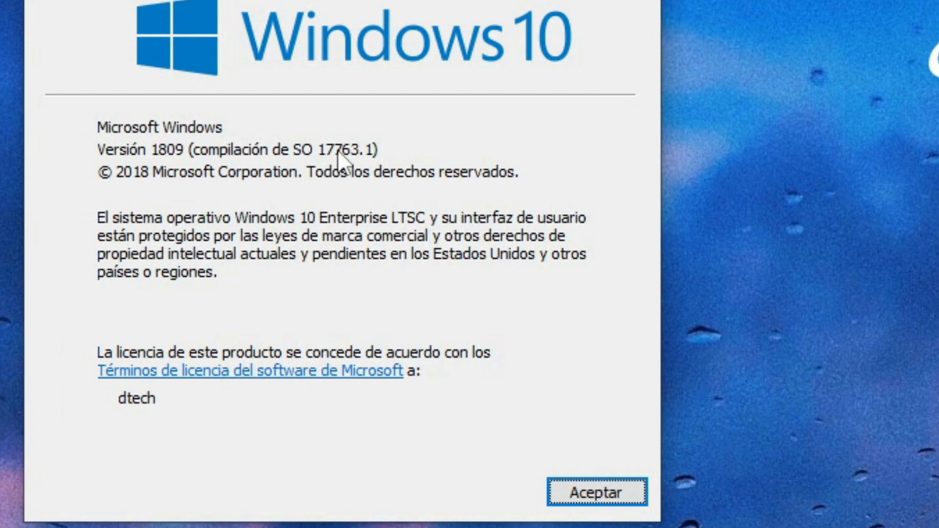
mouse_move(129, 164)
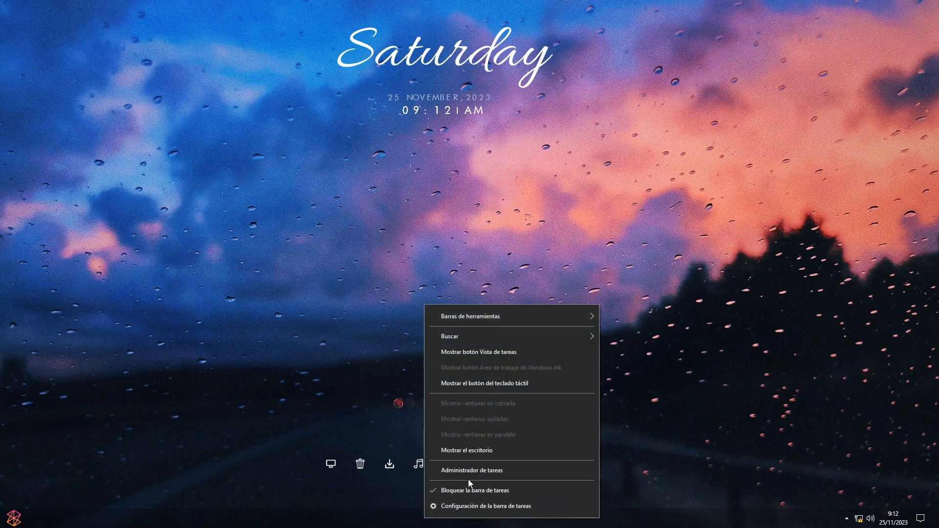
Launch Task Manager from the taskbar menu, confirm no applications are running, and close it
click(472, 470)
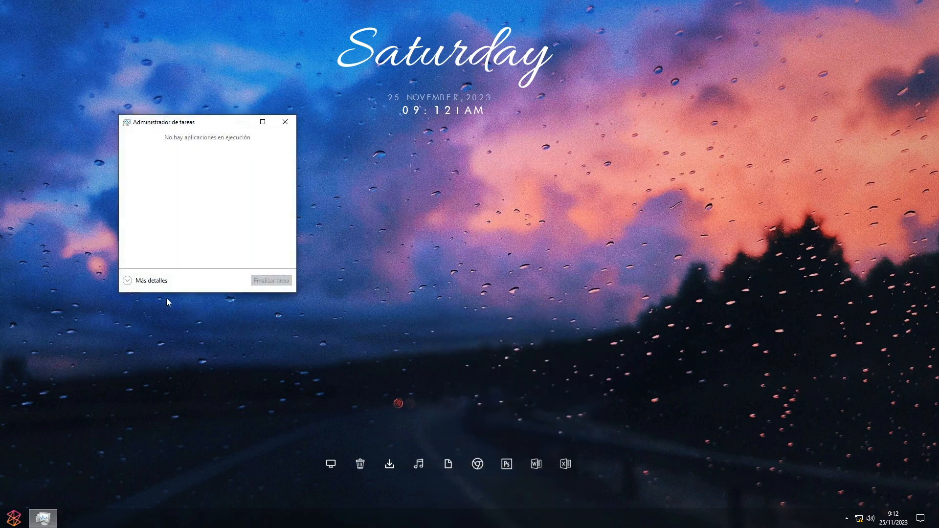
click(150, 281)
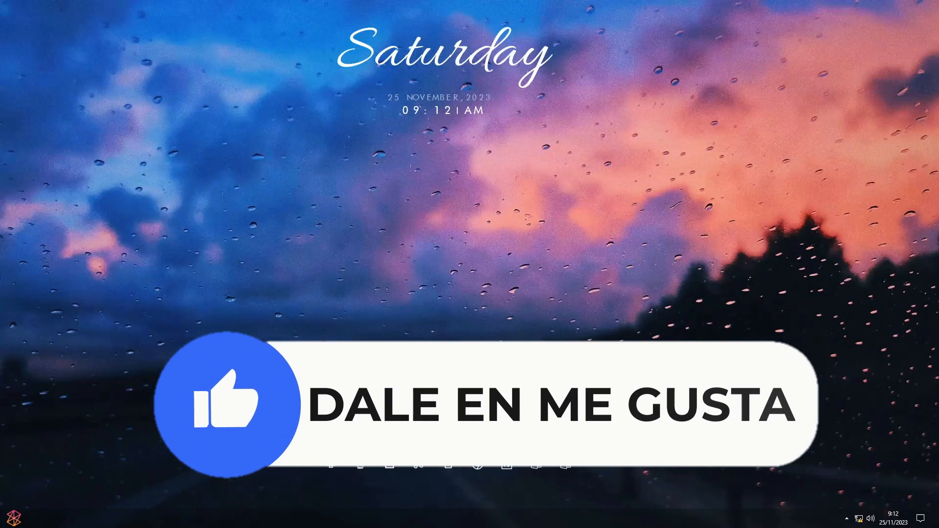
View SYSTEM (C:) properties in Este equipo: 8,45 GB used, 51,0 GB free of 59,4 GB
click(11, 526)
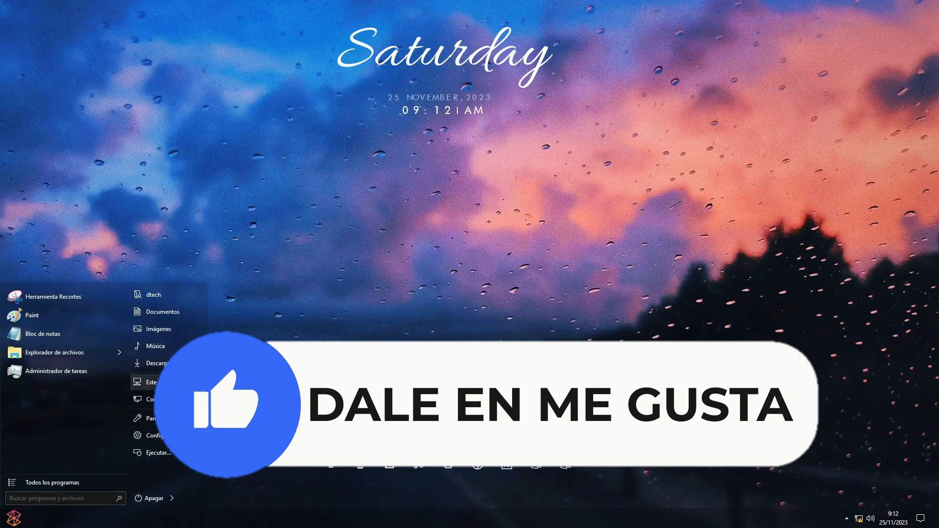
click(151, 382)
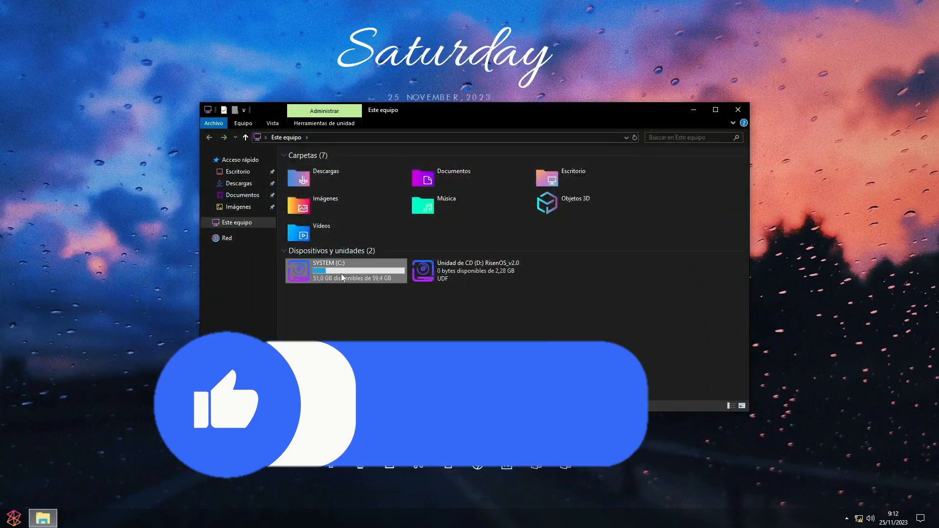
right_click(341, 271)
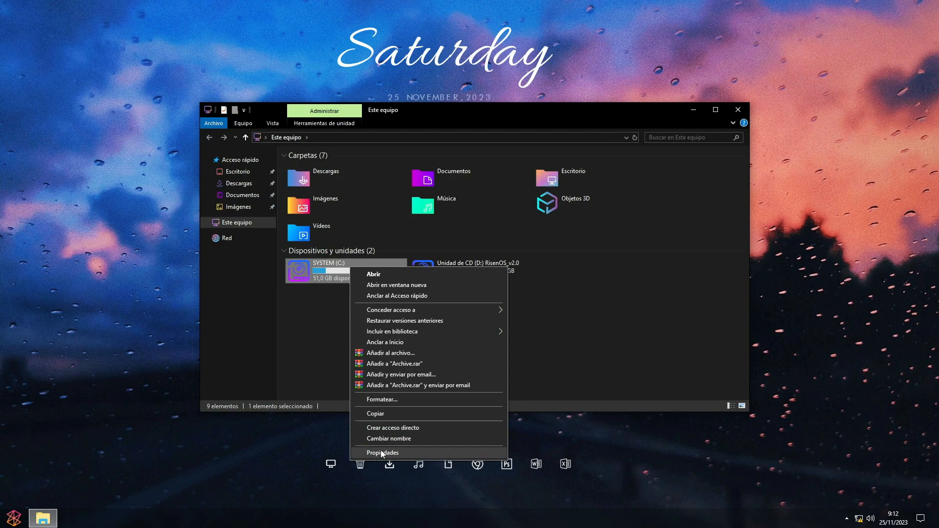
click(383, 452)
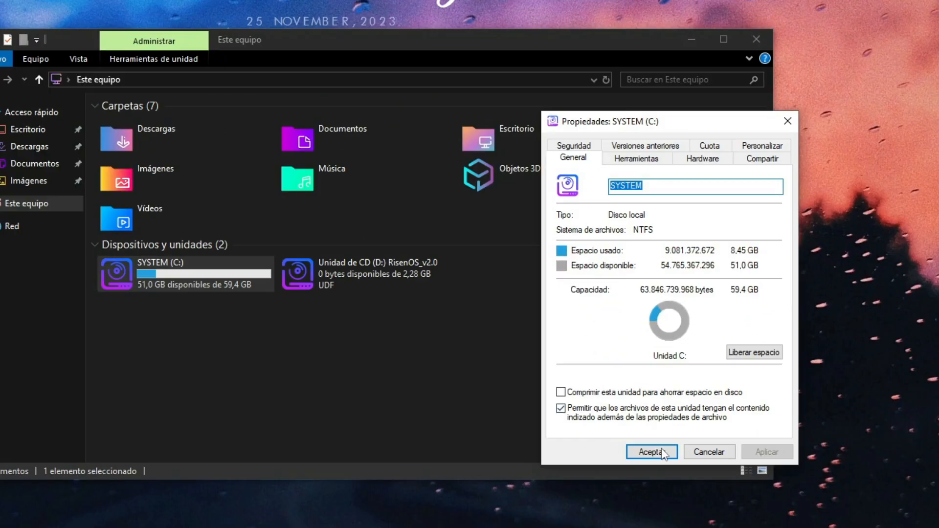
click(651, 451)
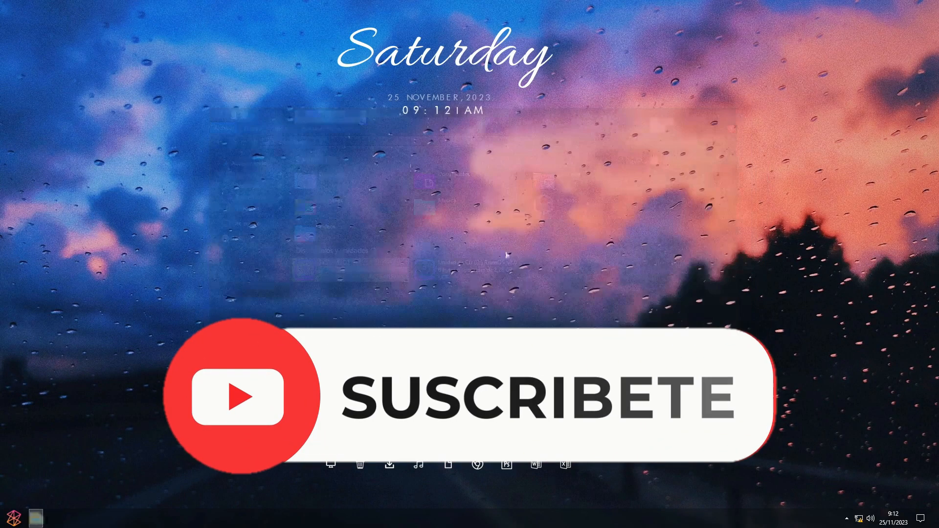
List installed programs in Control Panel and inspect StartIsBack++ and UltraUXThemePatcher entries
click(13, 517)
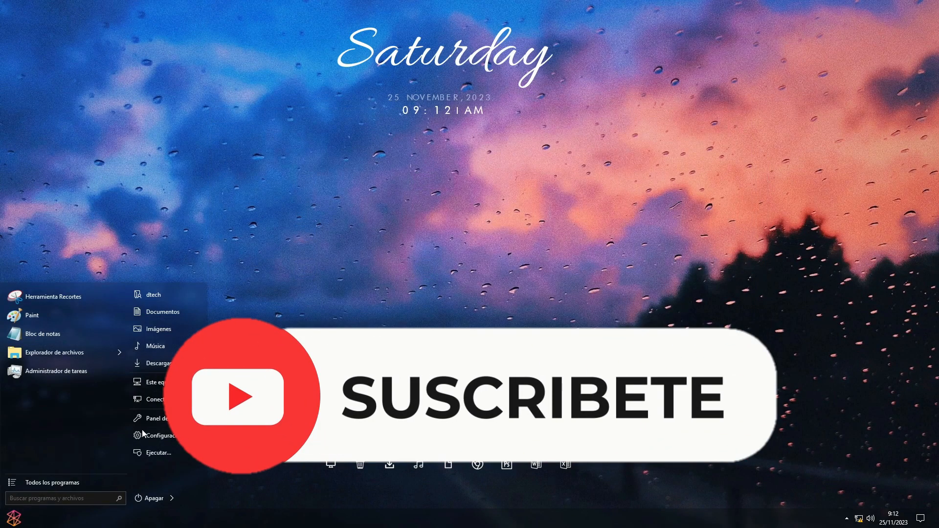
click(157, 418)
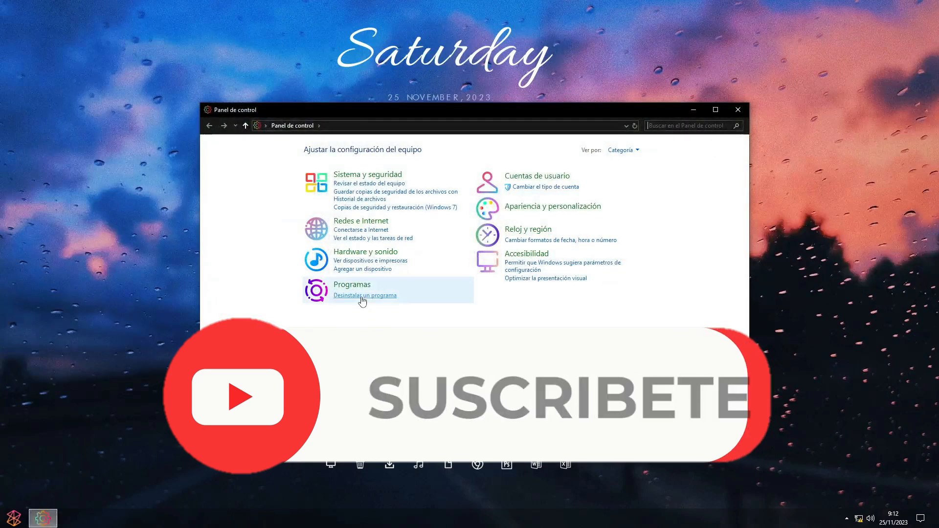
click(364, 294)
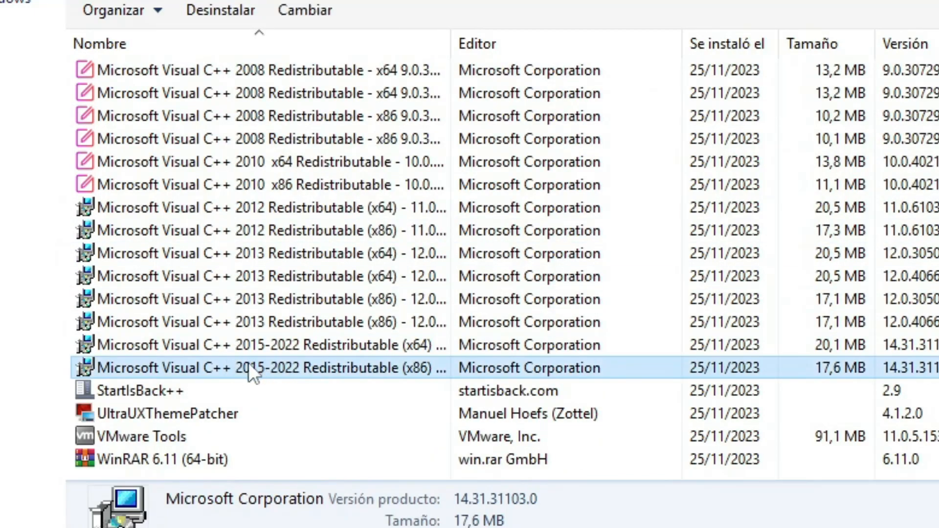
click(138, 390)
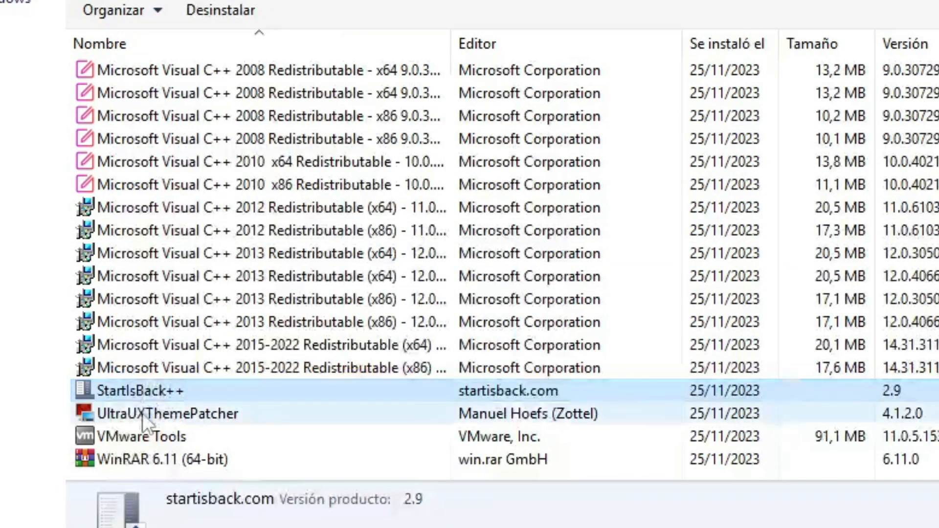
click(167, 412)
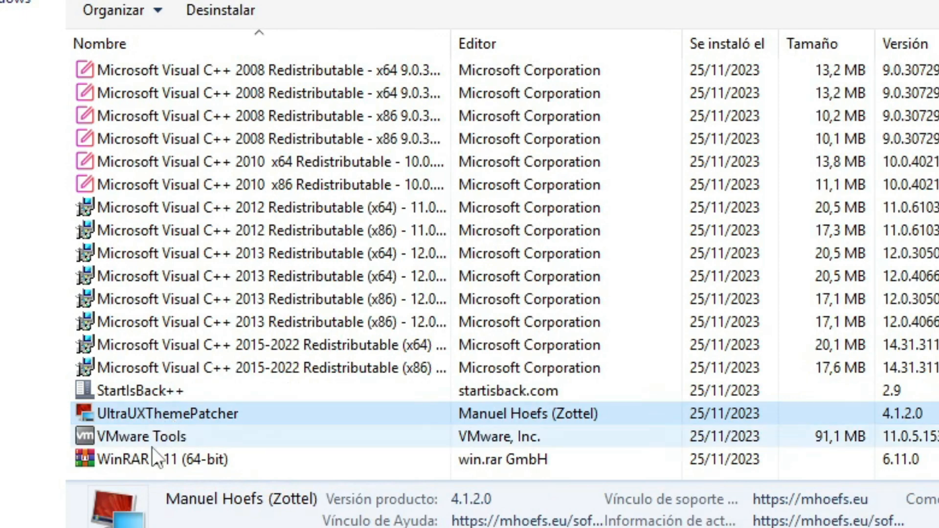
Review the two installed updates and the Windows features list including .NET Framework 3.5
click(179, 460)
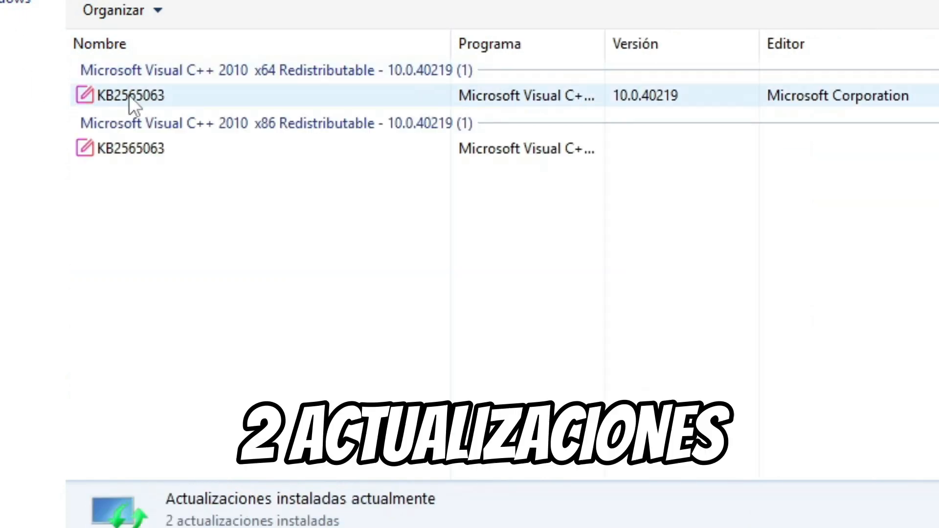
click(138, 148)
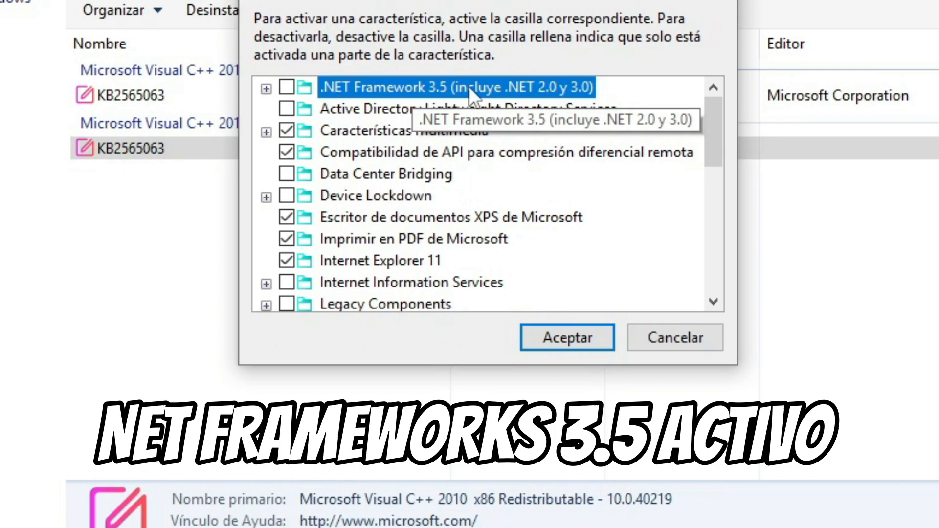
click(566, 337)
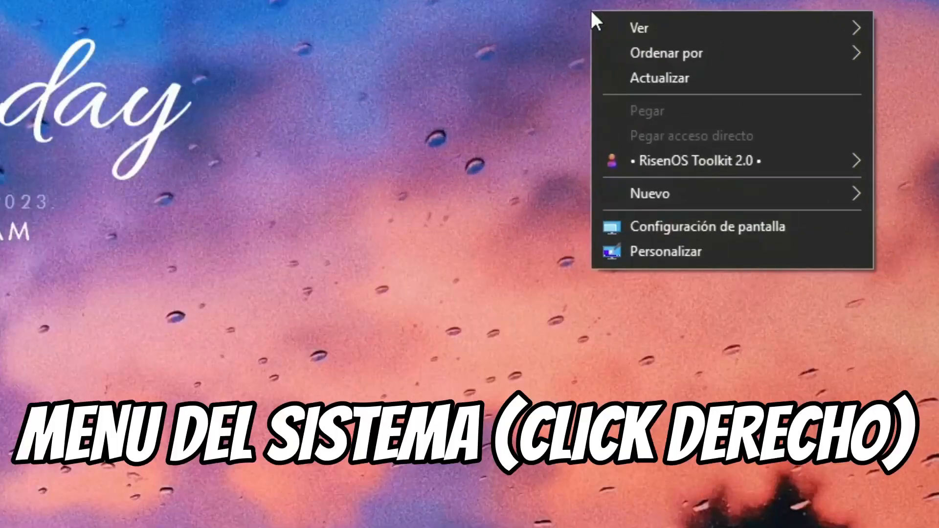
mouse_move(696, 161)
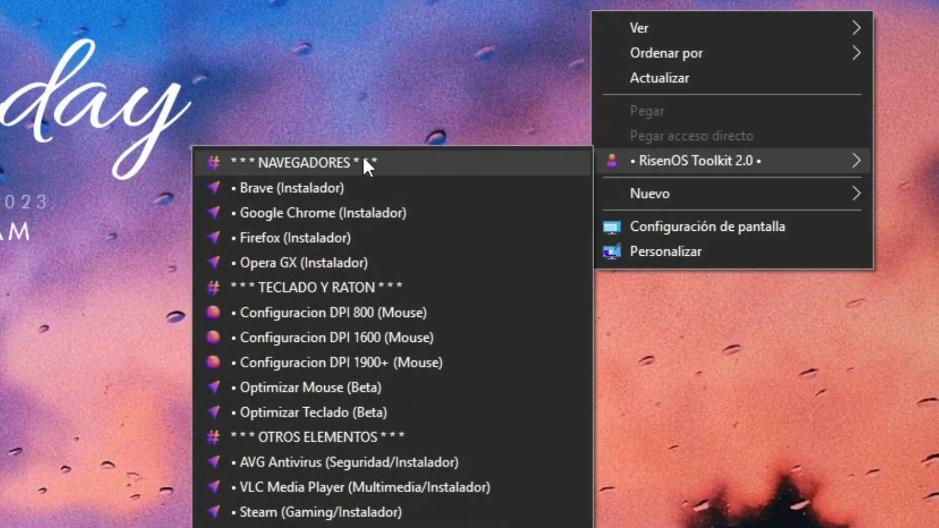
mouse_move(347, 174)
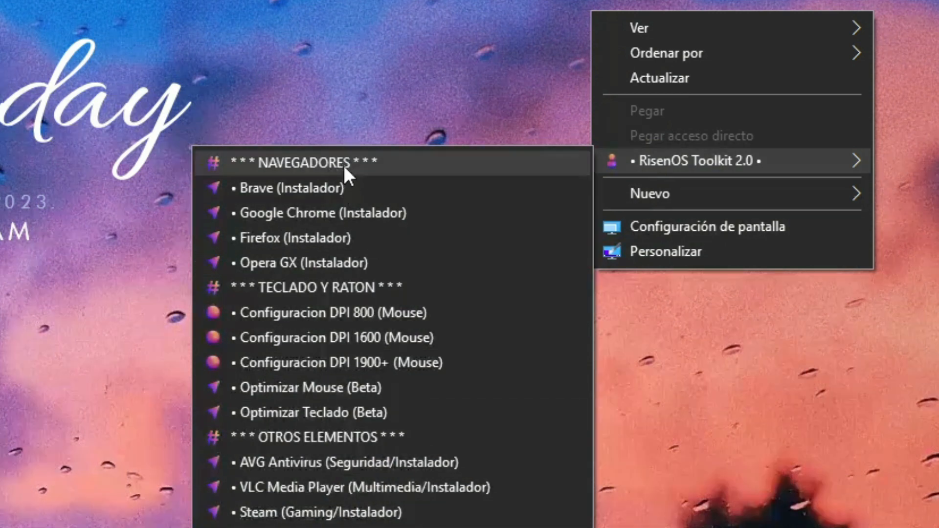
mouse_move(338, 511)
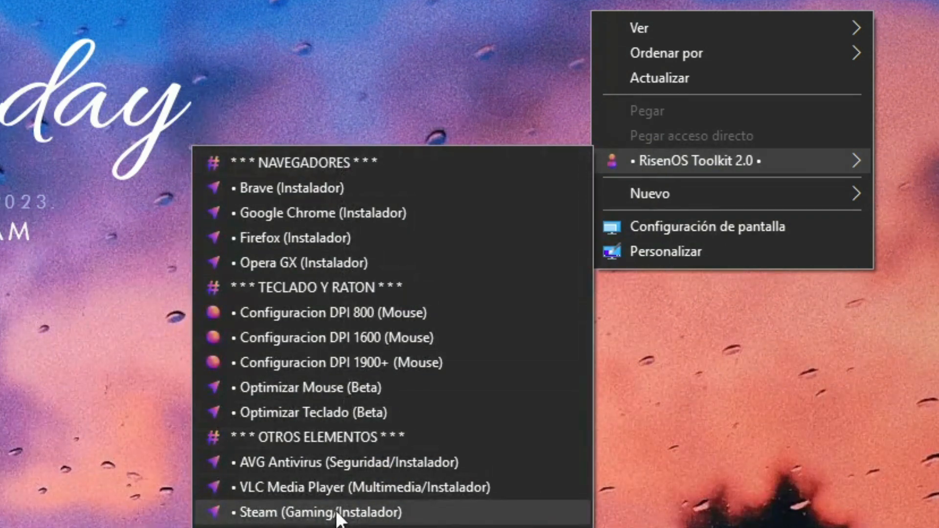
mouse_move(740, 413)
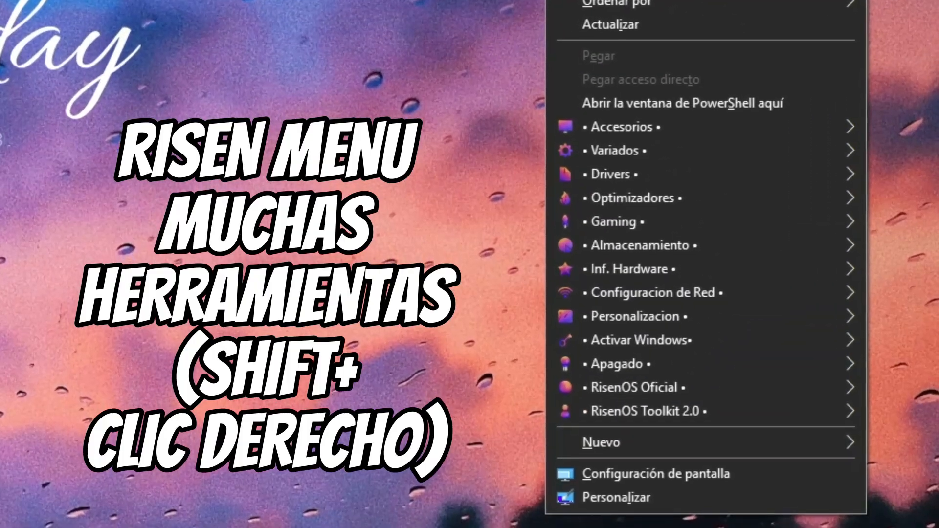
mouse_move(620, 102)
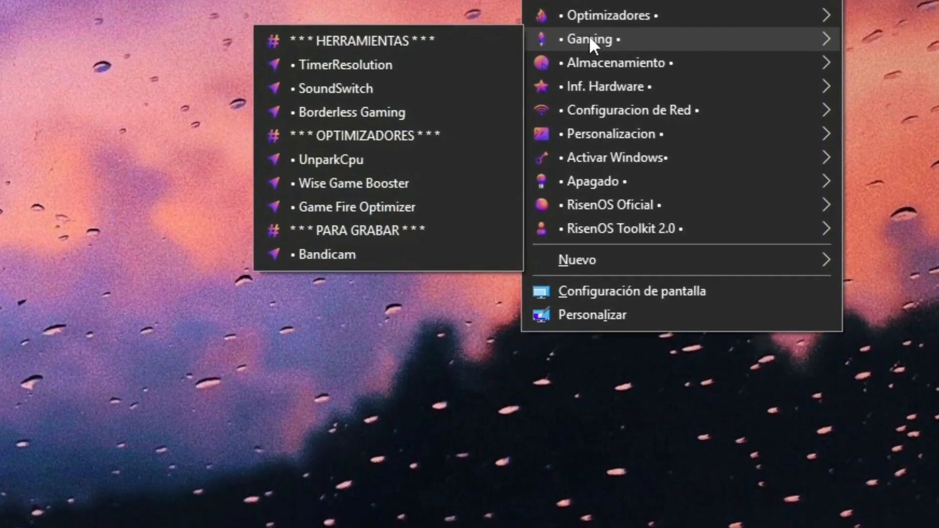
mouse_move(613, 40)
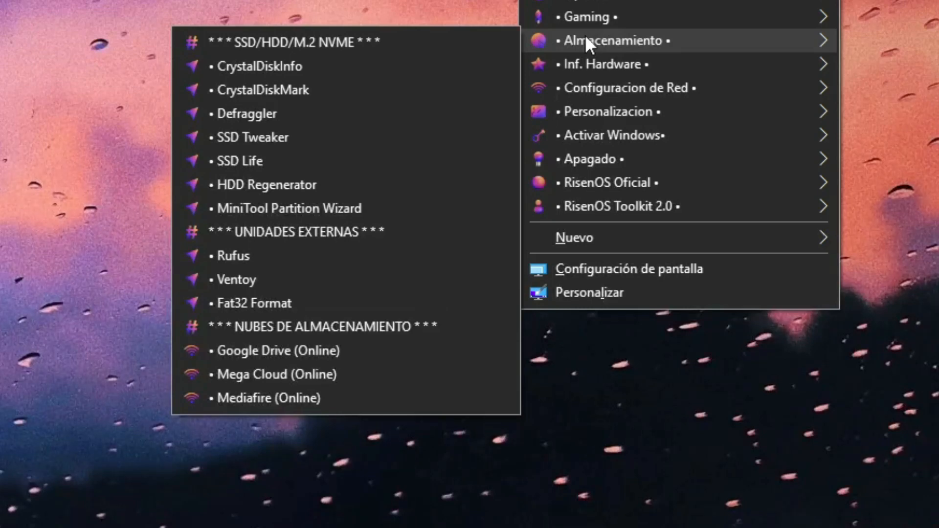
mouse_move(604, 65)
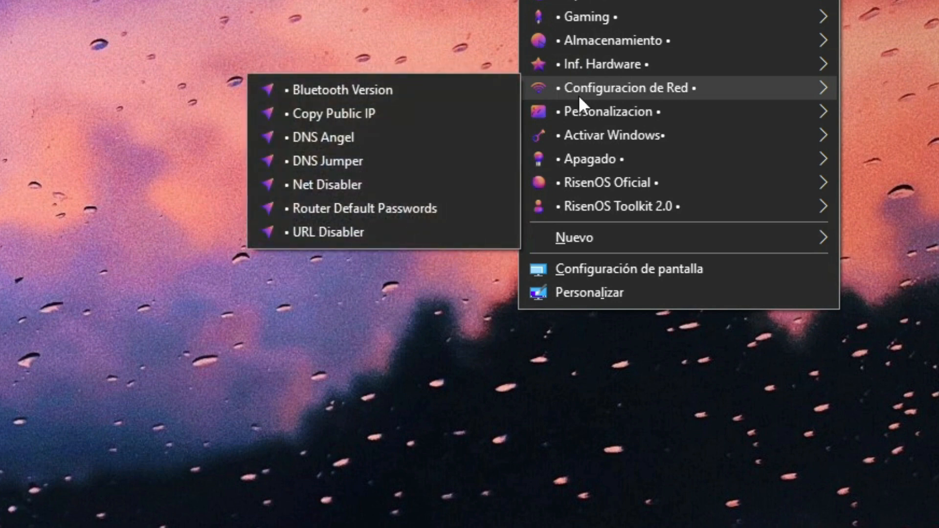
mouse_move(609, 111)
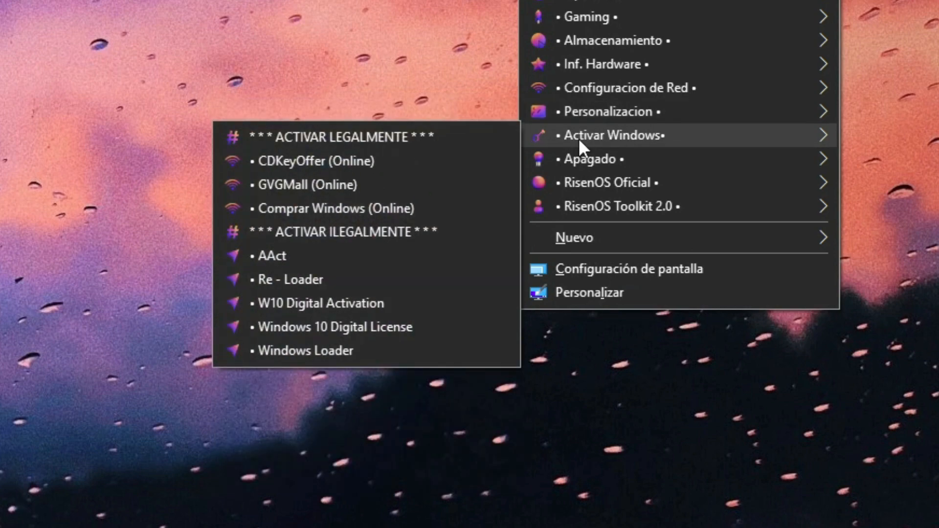
mouse_move(592, 158)
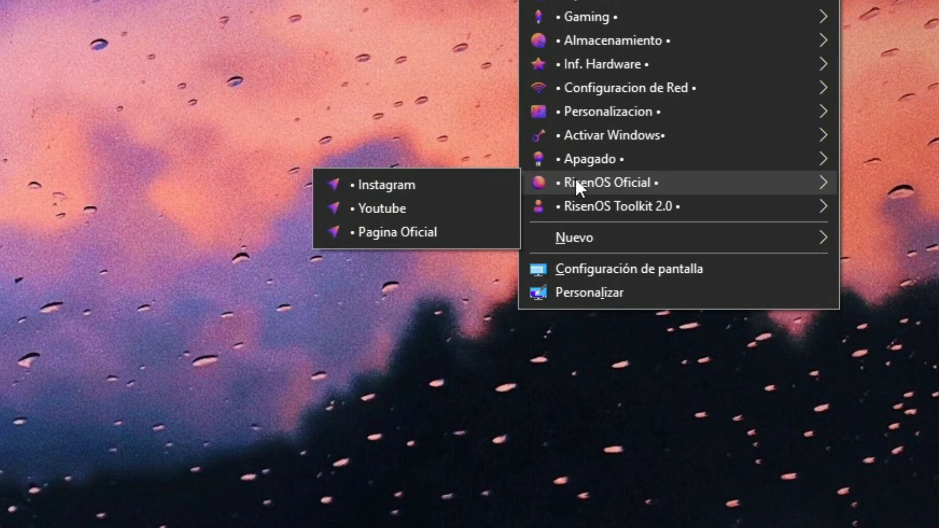
Dismiss the RisenOS toolkit submenus after browsing gaming, storage, network, activation and official links
click(345, 299)
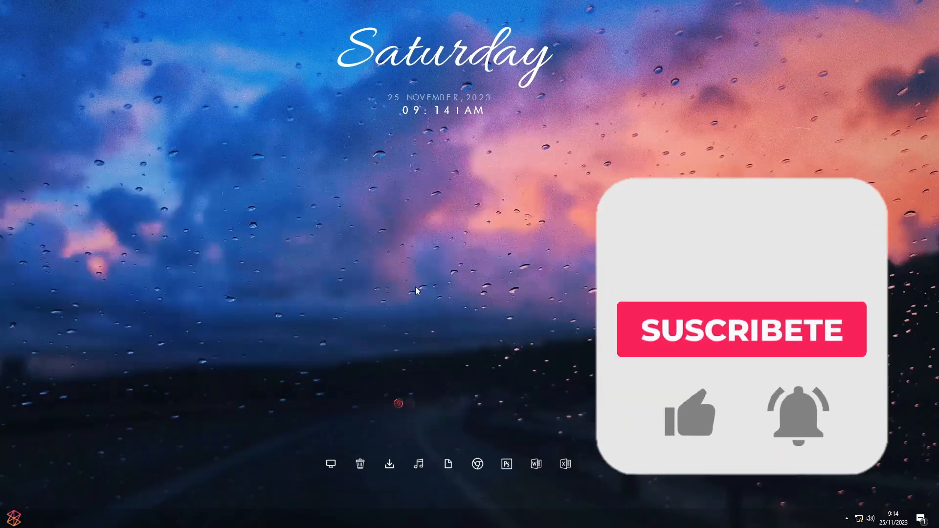
Clear the remaining context menu so the plain desktop is showing
click(741, 330)
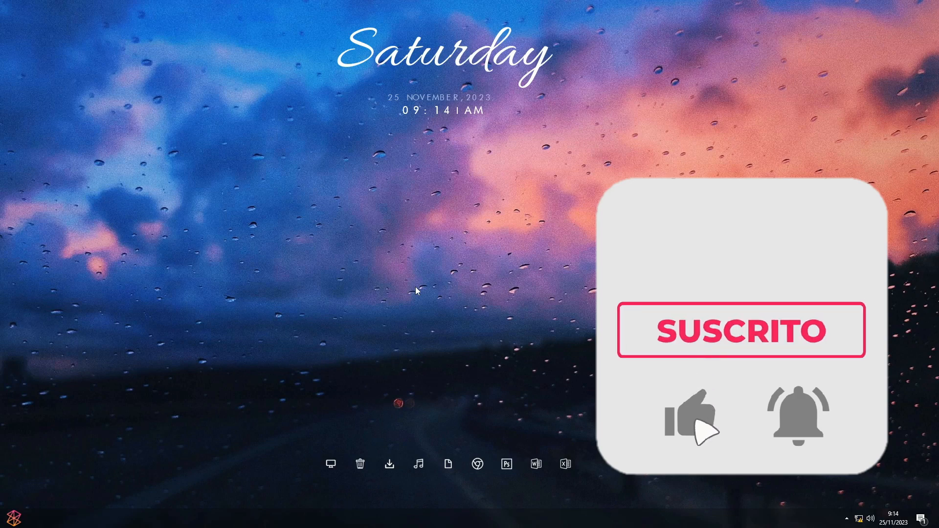